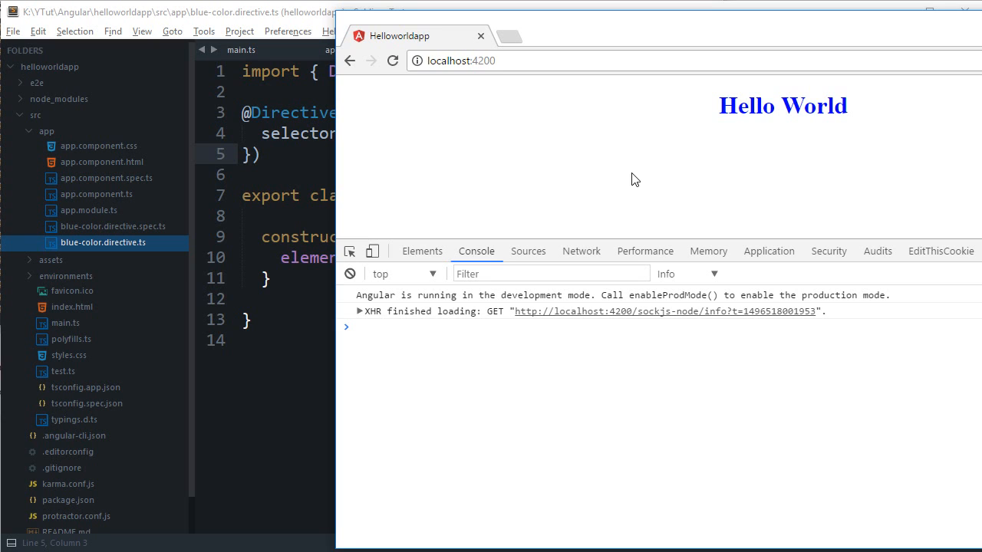
pyautogui.moveTo(367, 182)
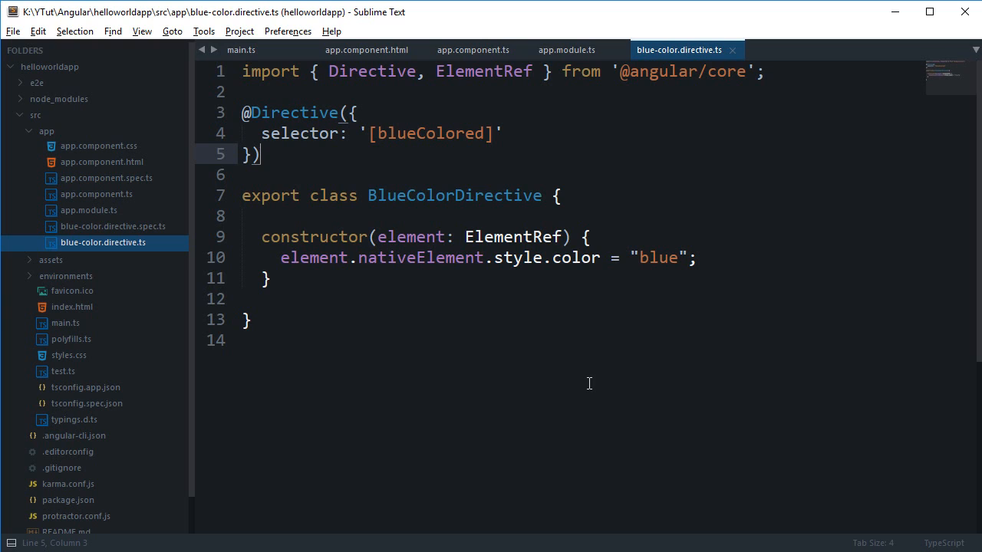
pyautogui.moveTo(480, 161)
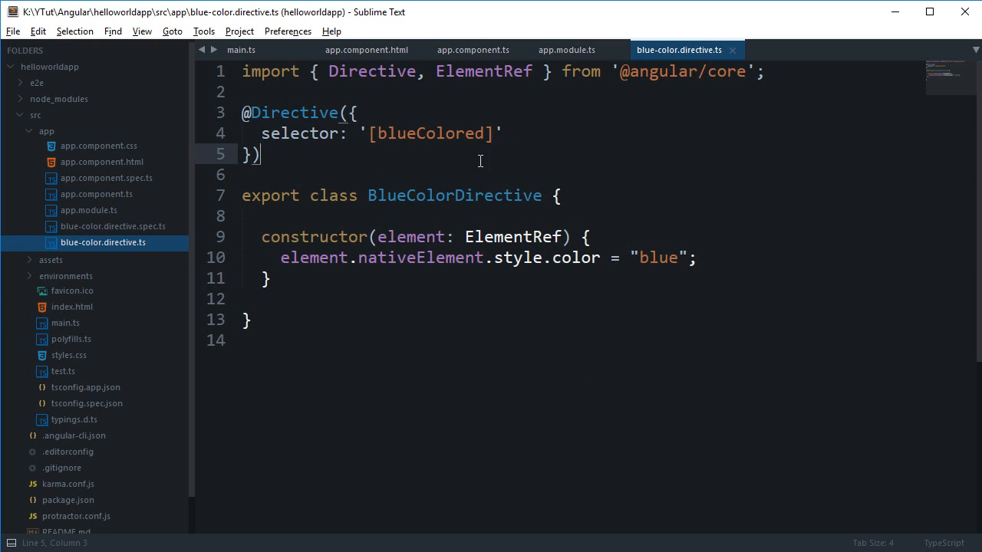
pyautogui.moveTo(500, 221)
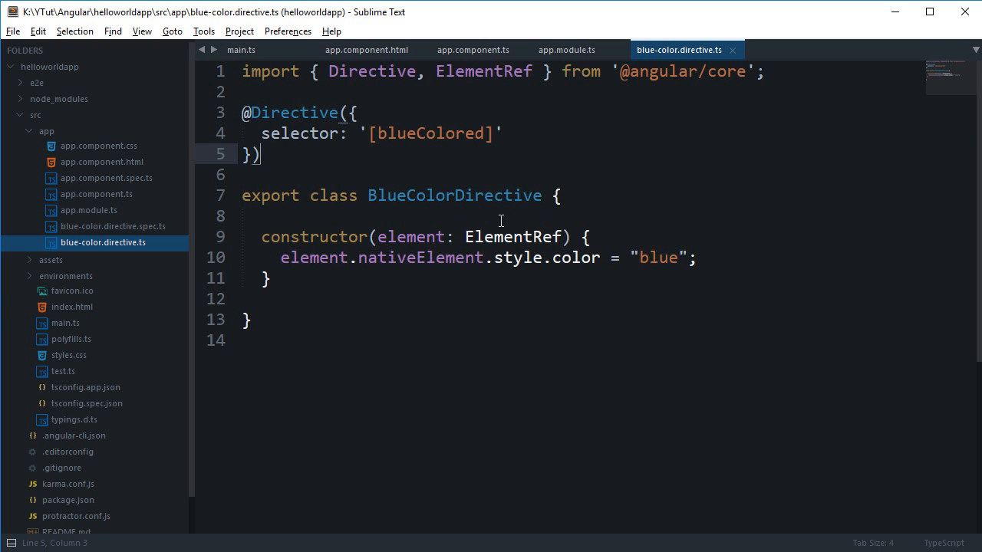
# Review app.module.ts, app.component.html and app.component.ts, then return to blue-color.directive.ts.
pyautogui.click(566, 50)
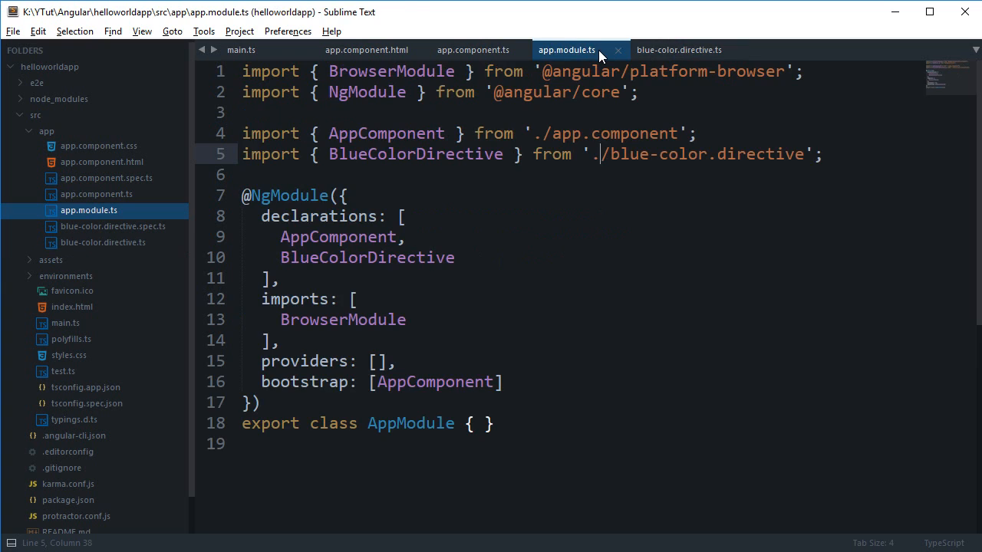
pyautogui.click(473, 49)
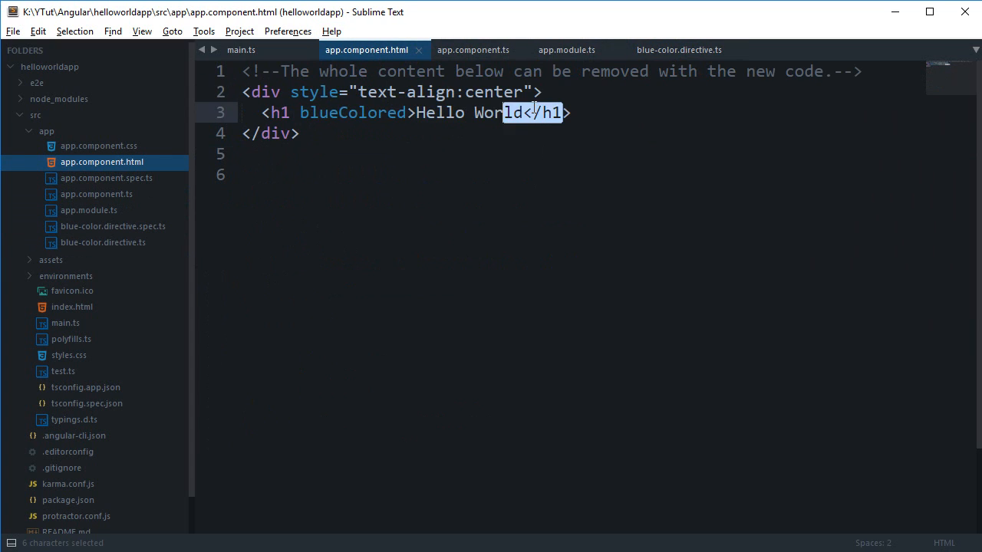
pyautogui.click(477, 50)
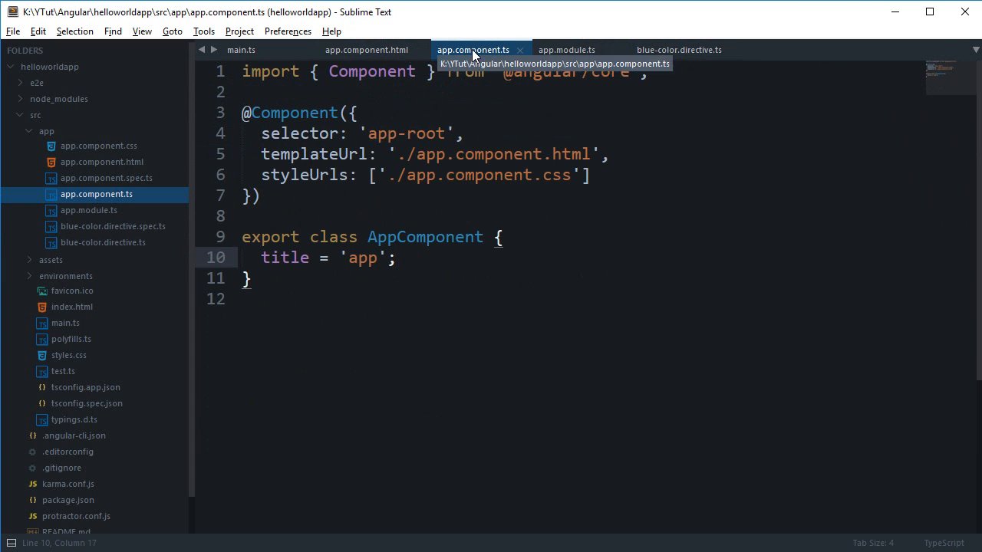
pyautogui.moveTo(592, 178)
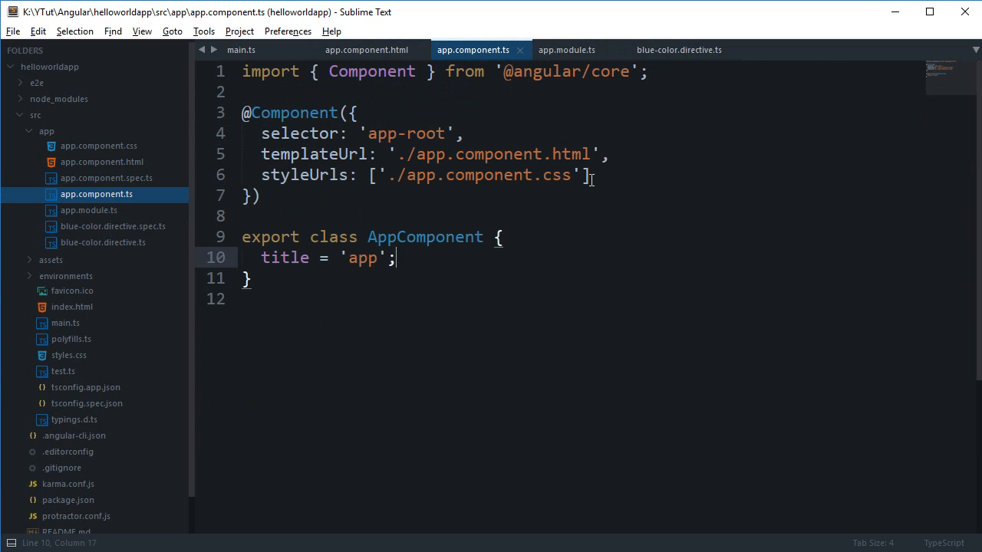
pyautogui.click(678, 49)
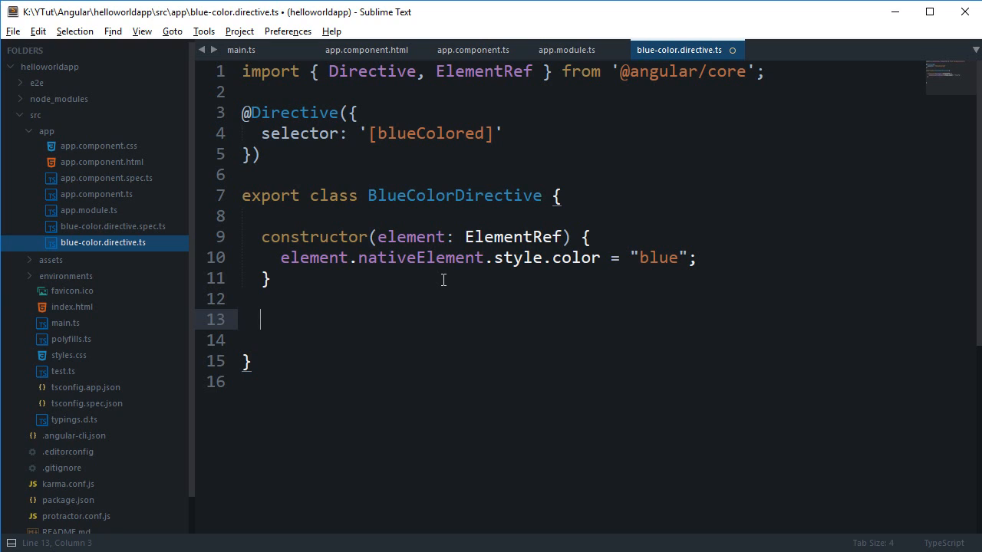
pyautogui.write('@')
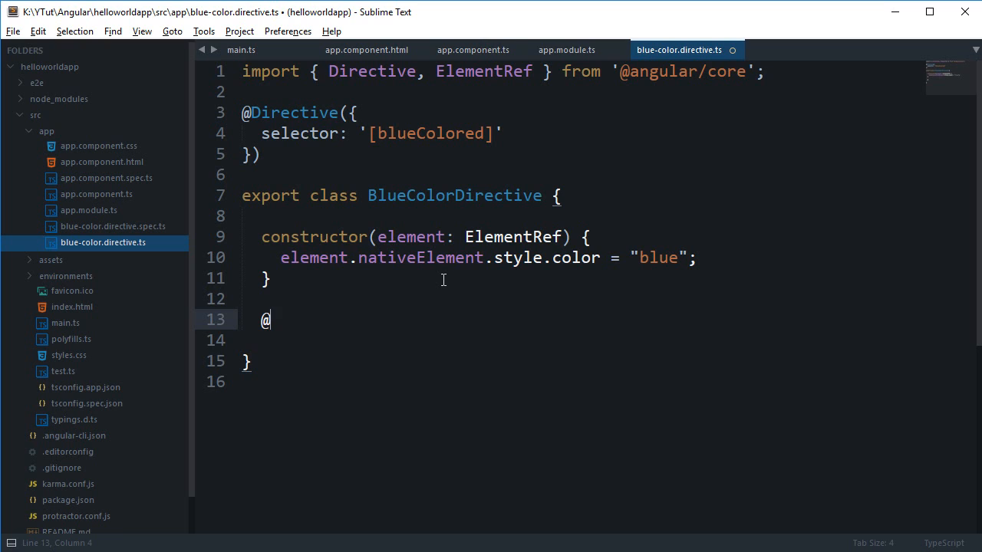
pyautogui.write('HostLiner')
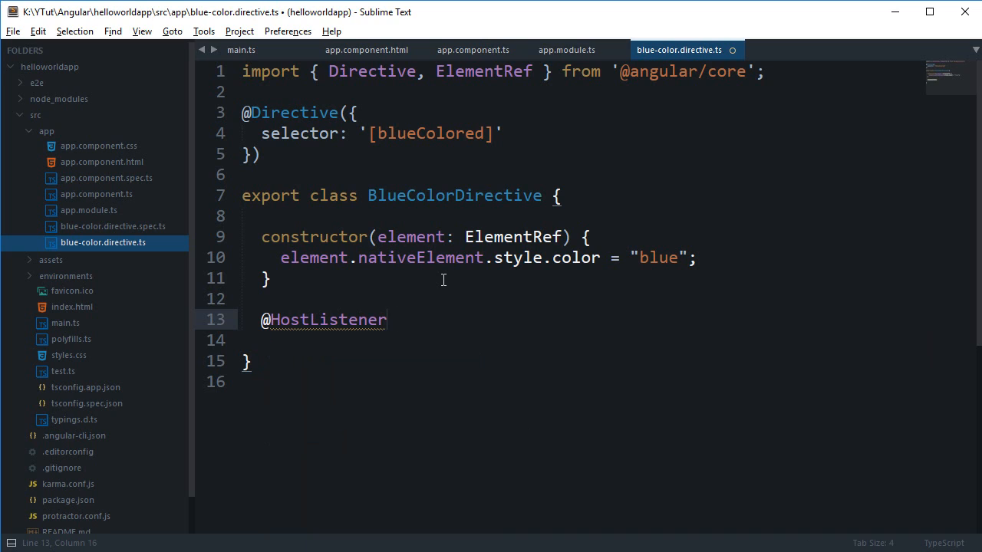
pyautogui.write("('on')")
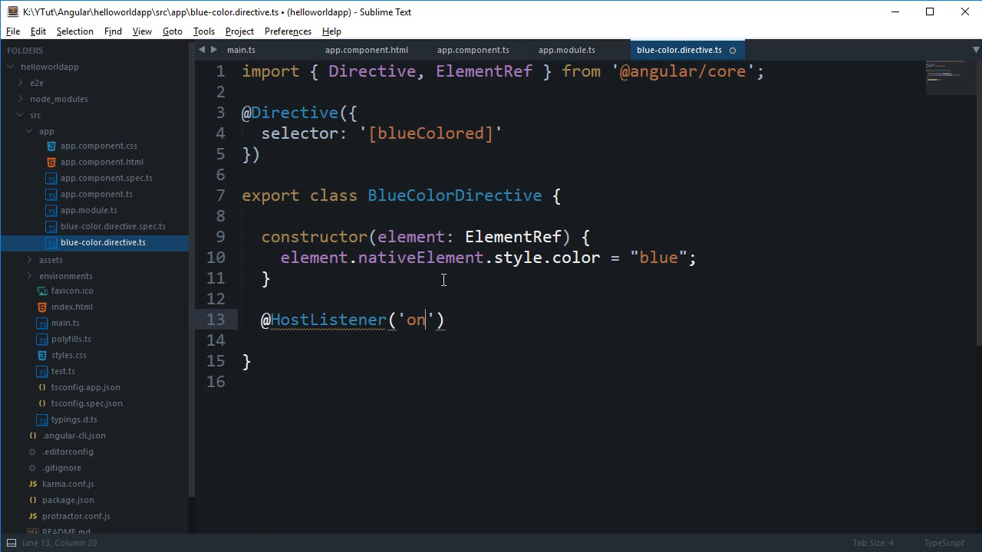
pyautogui.write('click')
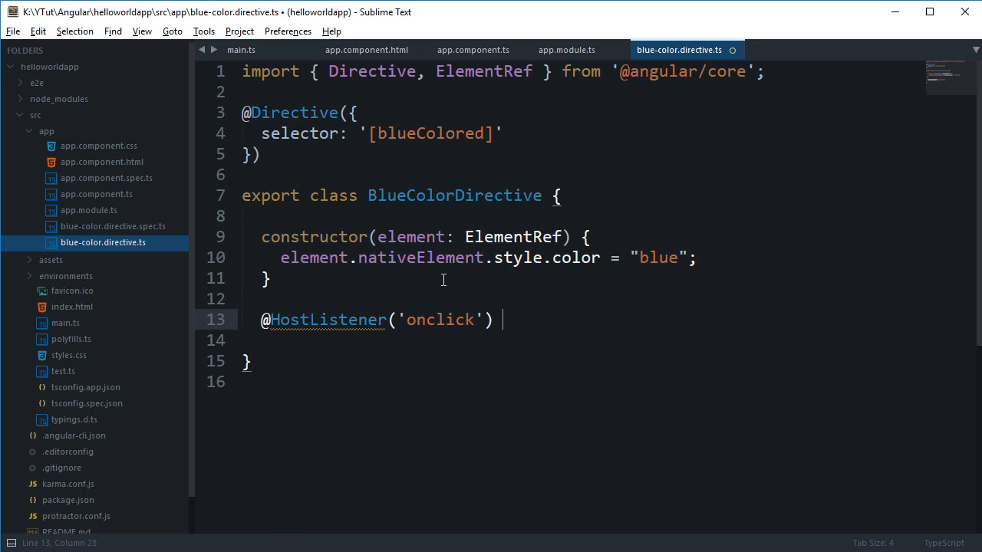
pyautogui.write('doSomething')
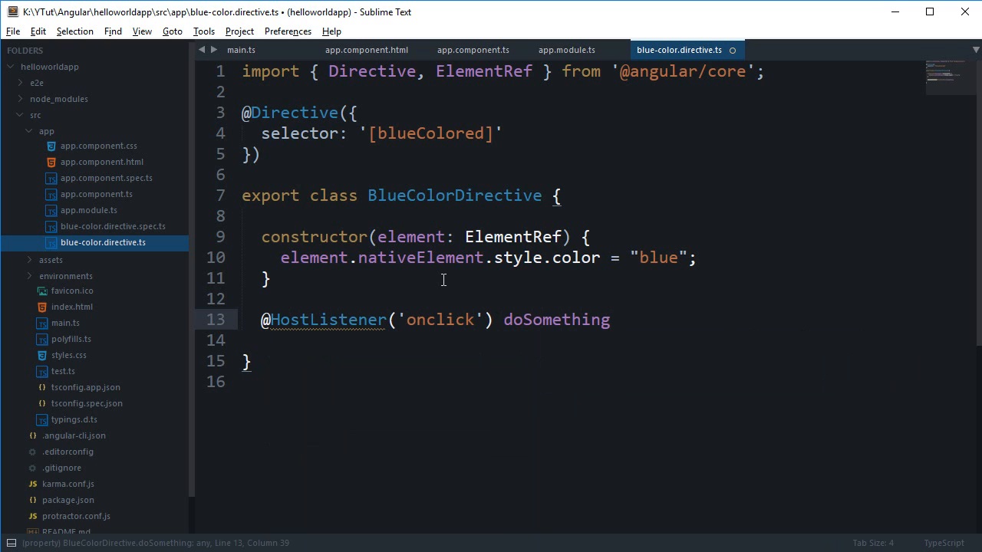
pyautogui.write('() {')
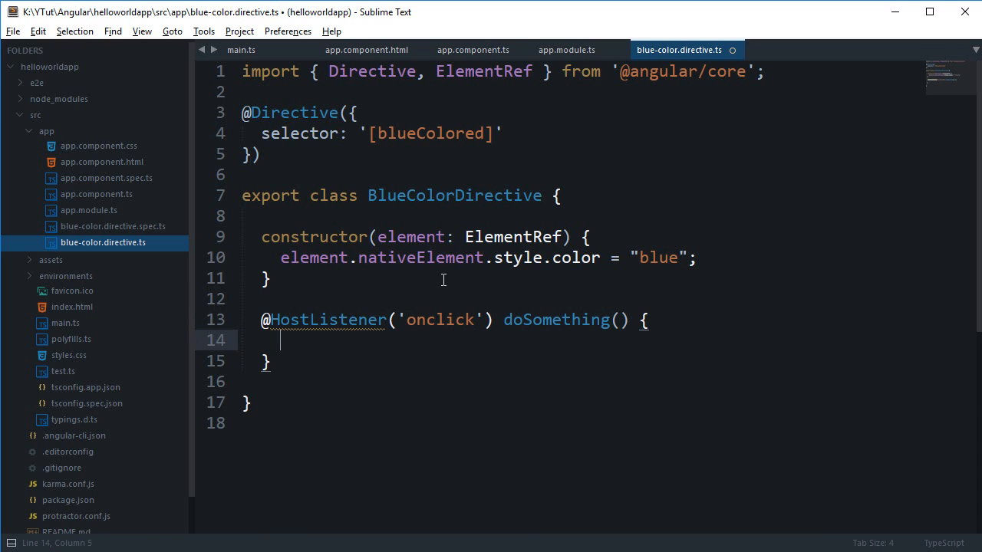
pyautogui.write('alert')
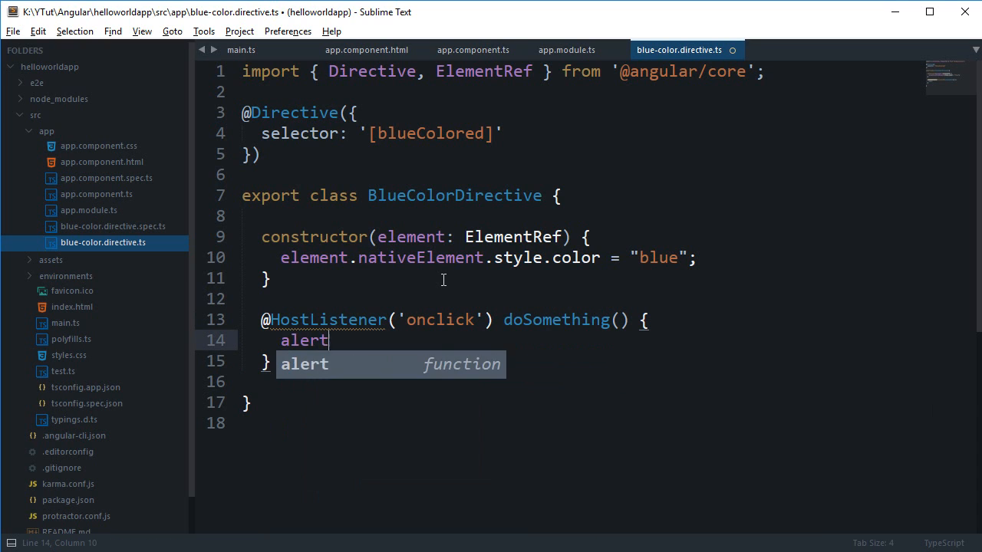
pyautogui.write("('it works!');")
pyautogui.click(560, 71)
pyautogui.write(', HostListener')
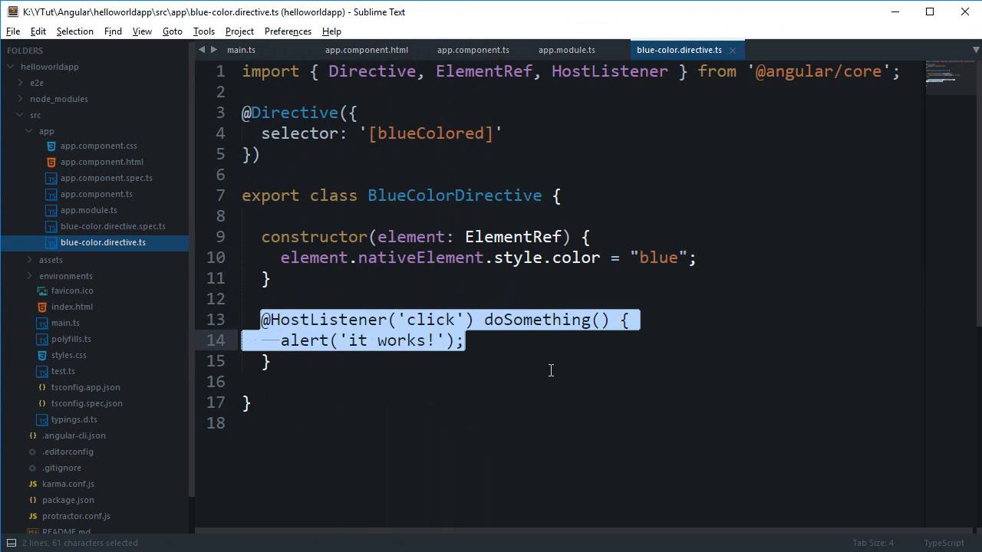
# Place the cursor below the doSomething method, leaving a fresh blank line.
pyautogui.click(273, 361)
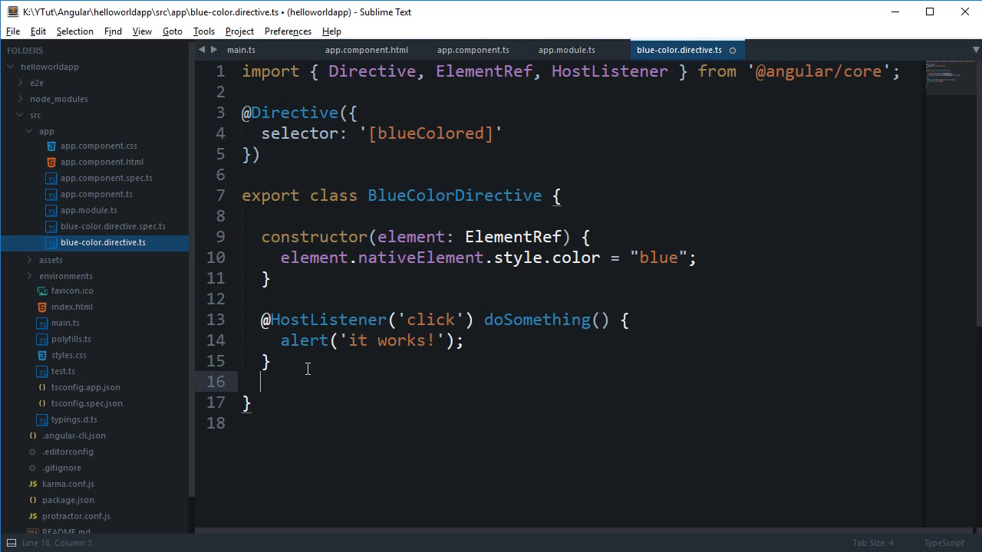
pyautogui.press('ctrl+s')
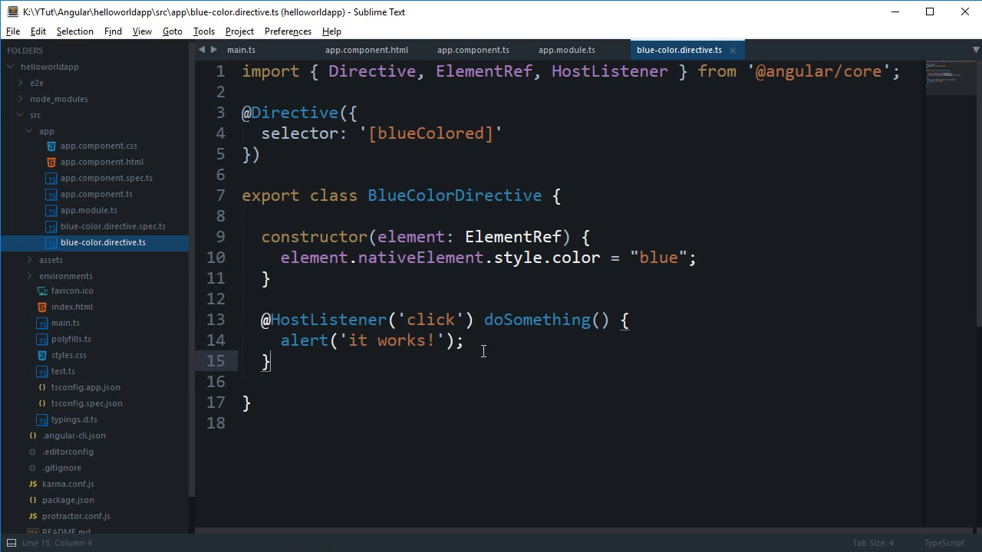
pyautogui.moveTo(485, 364)
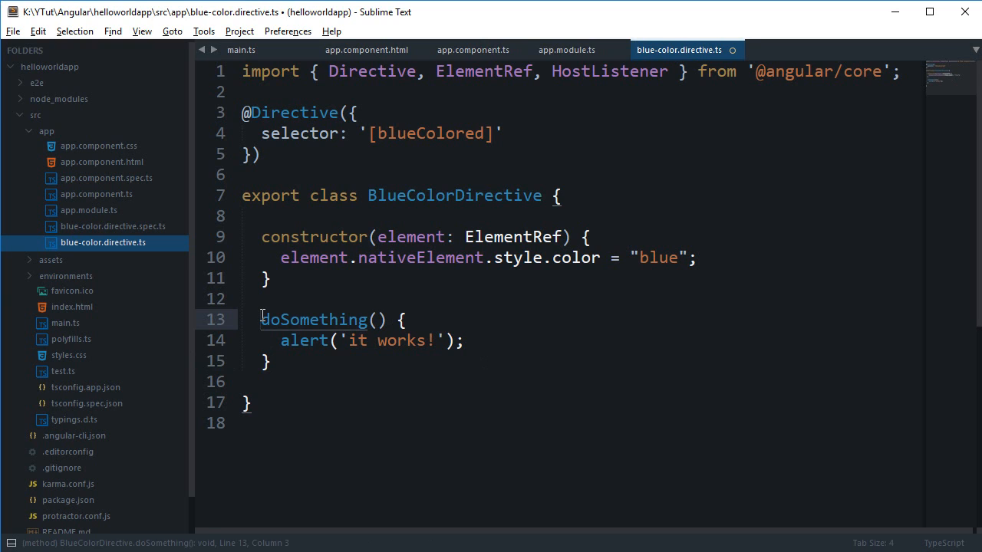
pyautogui.write("@HostListener('click')")
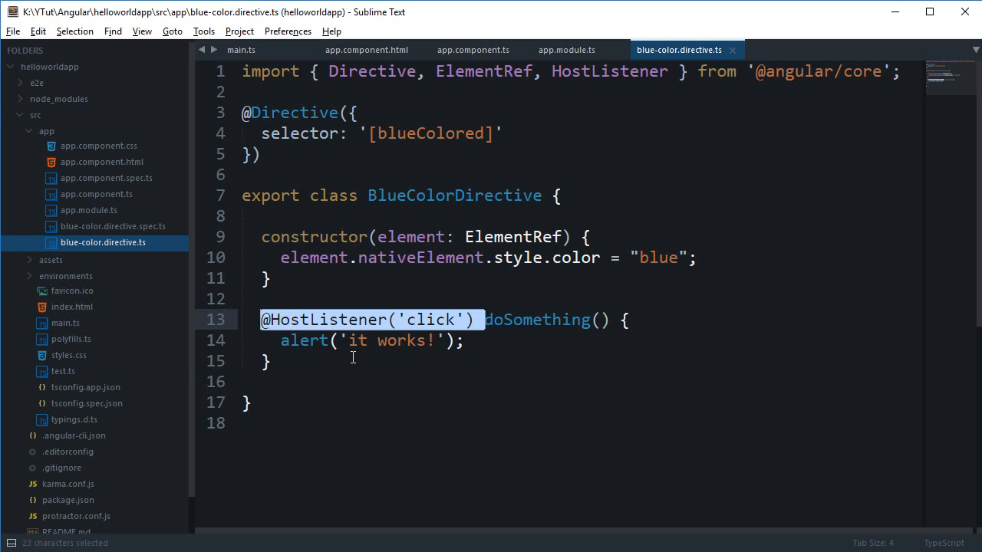
pyautogui.click(336, 360)
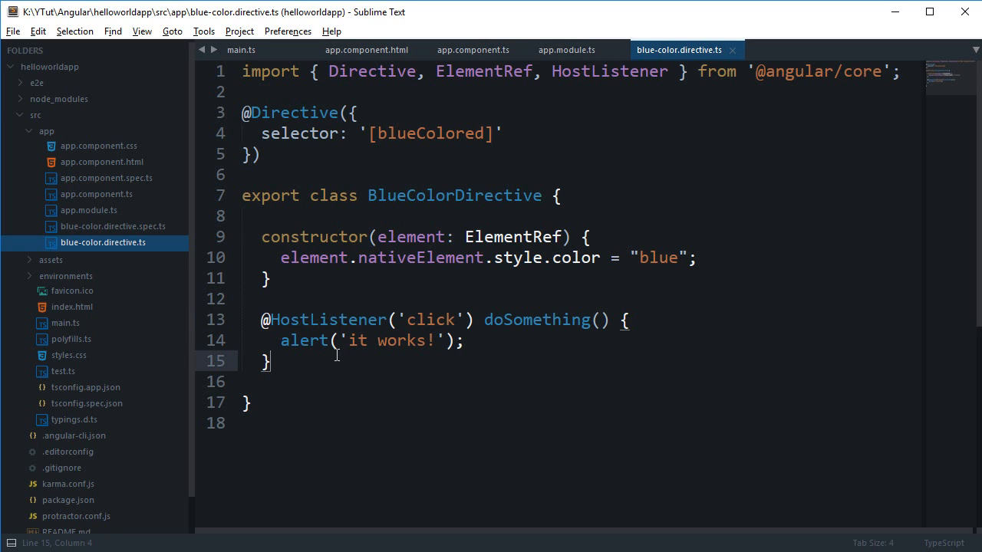
# Switch doSomething to mouseenter with console.log, and add a mouseleave doSomethingElse handler.
pyautogui.write('mouse')
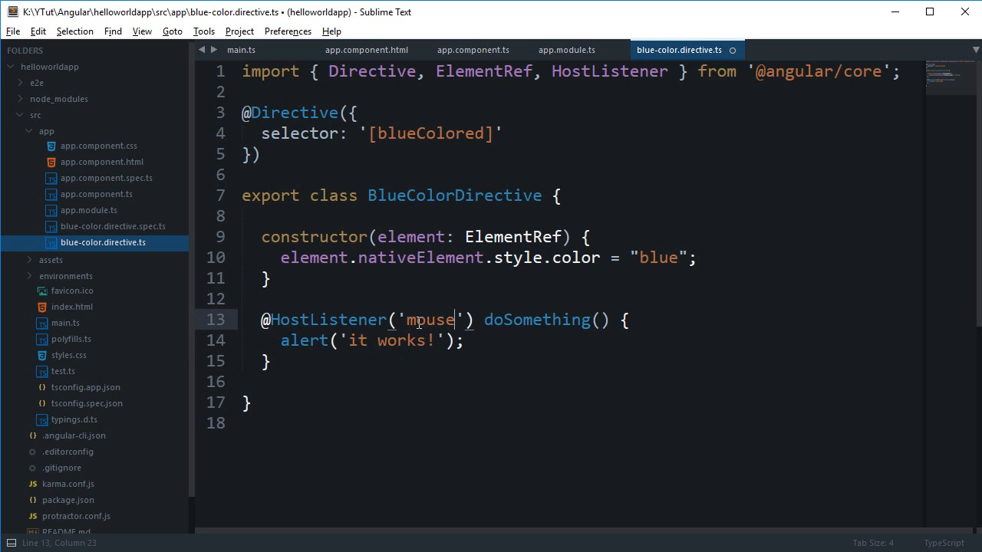
pyautogui.write('enter')
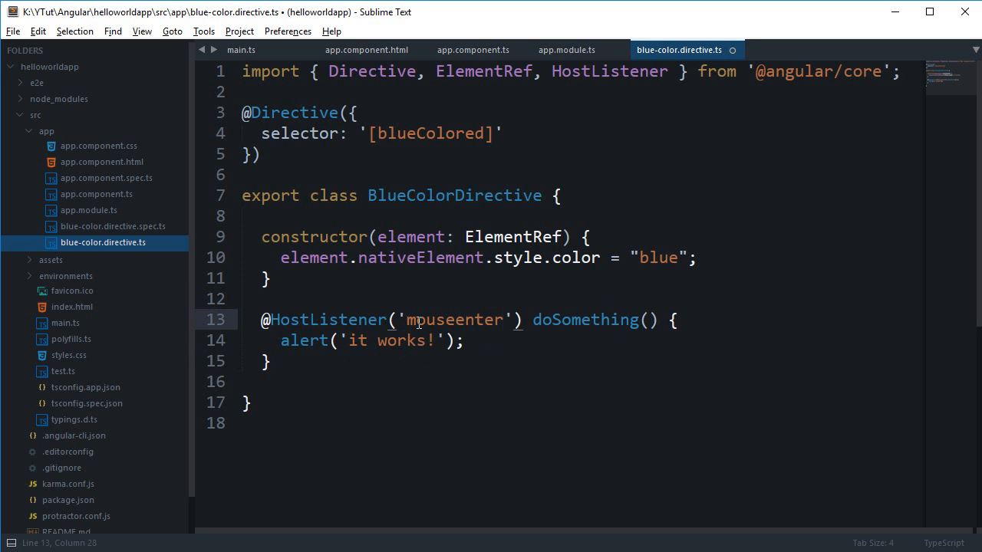
pyautogui.write("console.log('")
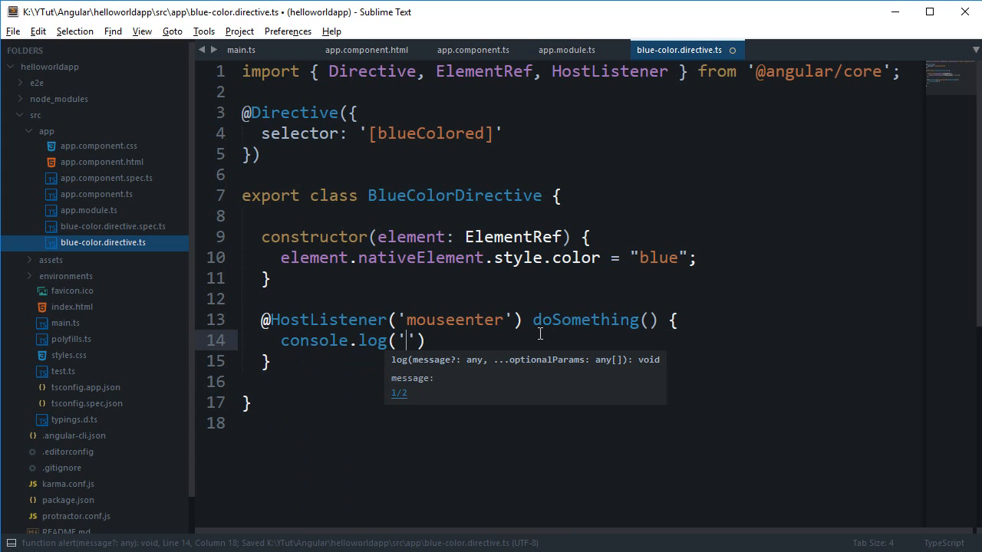
pyautogui.write('mouse just e')
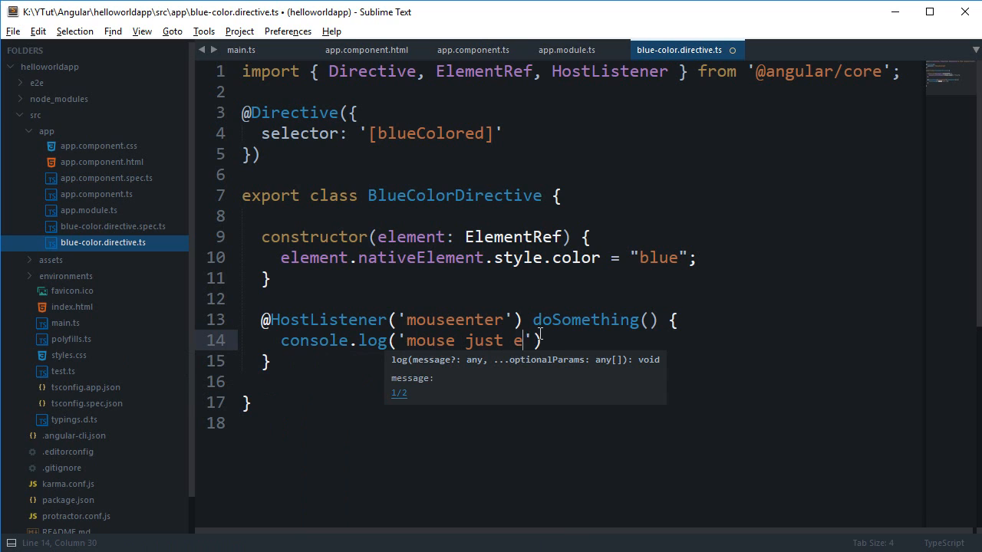
pyautogui.write('ntered')
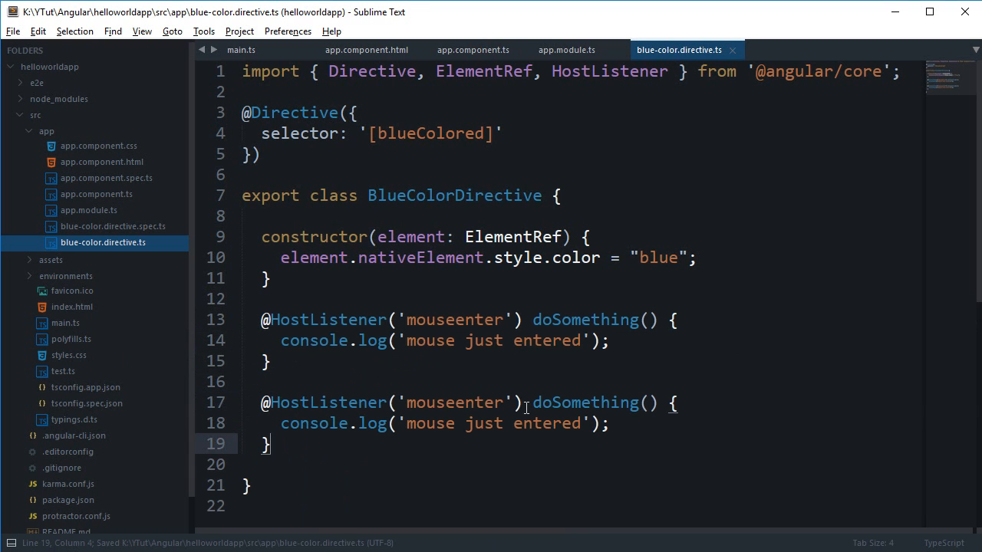
pyautogui.doubleClick(478, 403)
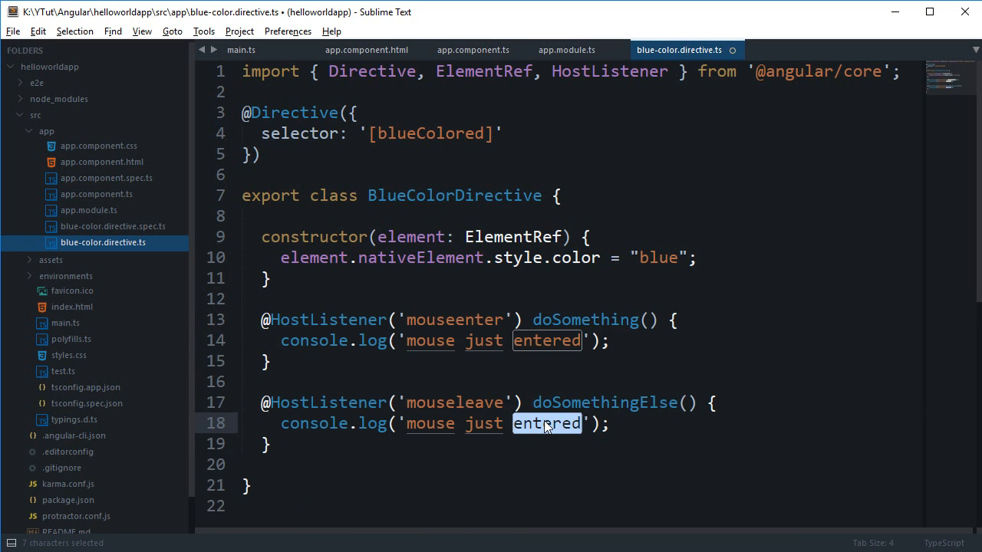
pyautogui.write('left the ele')
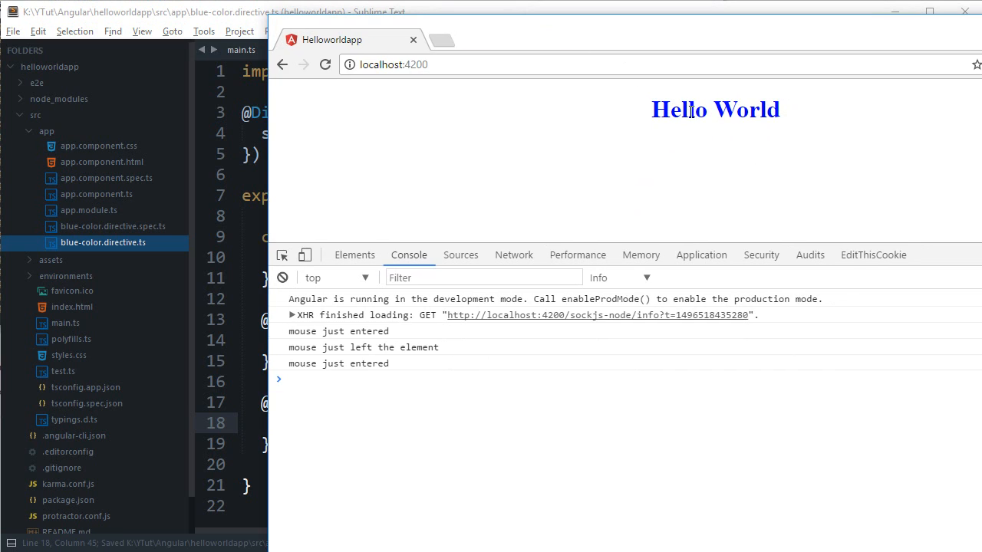
pyautogui.moveTo(696, 115)
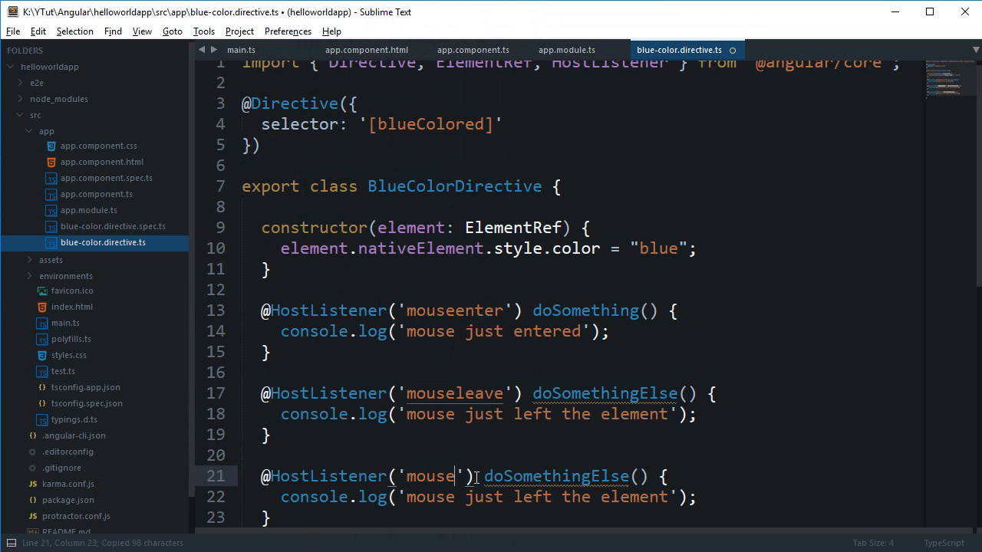
# Change the copied handler to 'mousemove', rename it doSomethingElseElse, and save.
pyautogui.write('move')
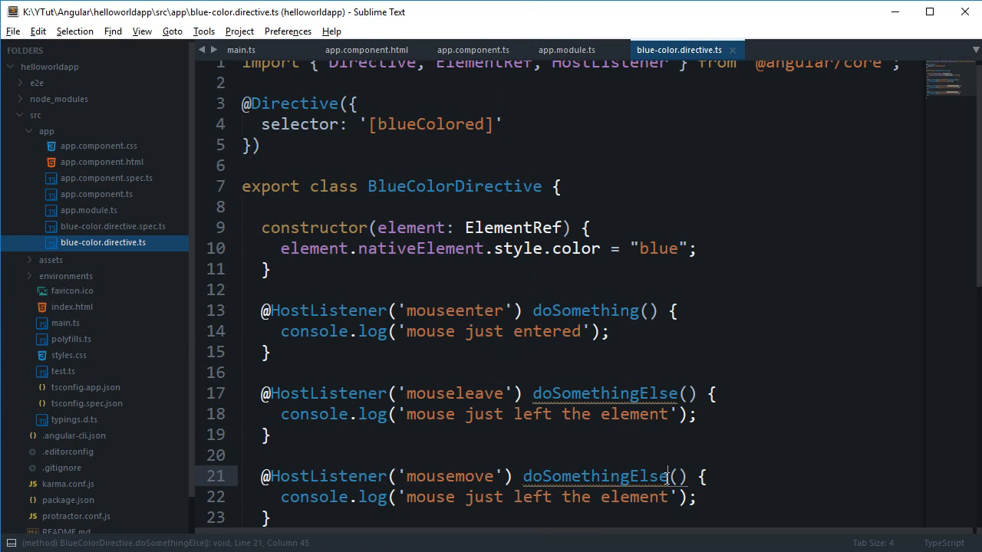
pyautogui.write('Else')
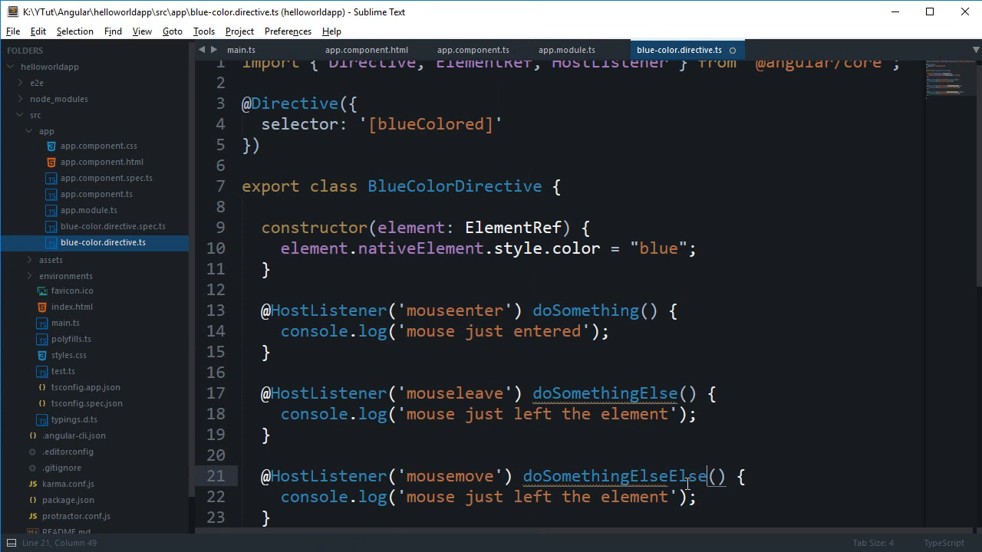
pyautogui.press('ctrl+s')
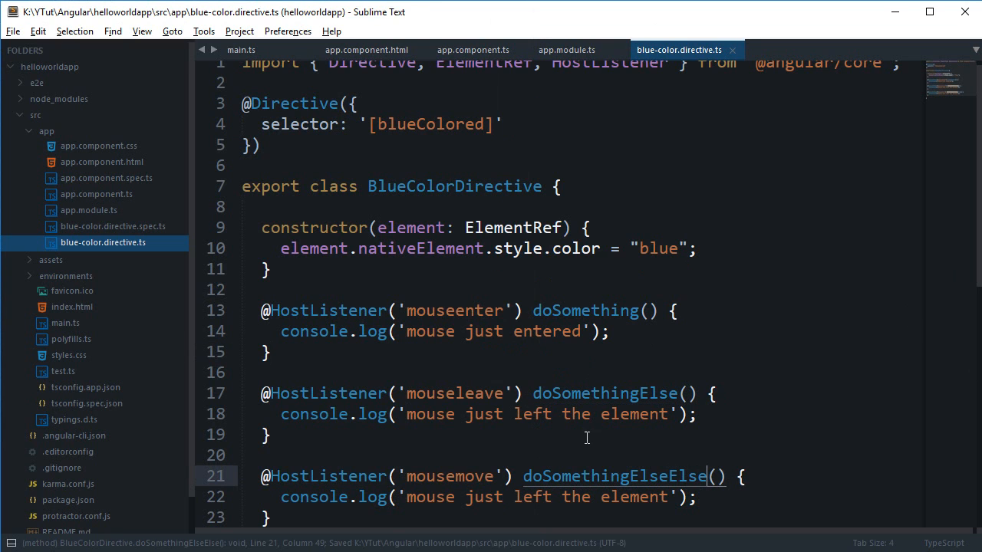